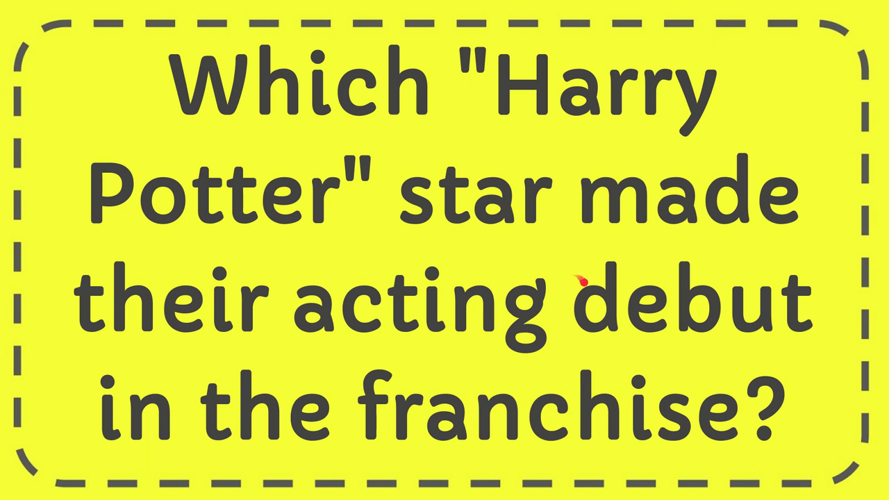
{"action": "left_click_drag", "start_coordinate": [581, 277], "coordinate": [639, 216]}
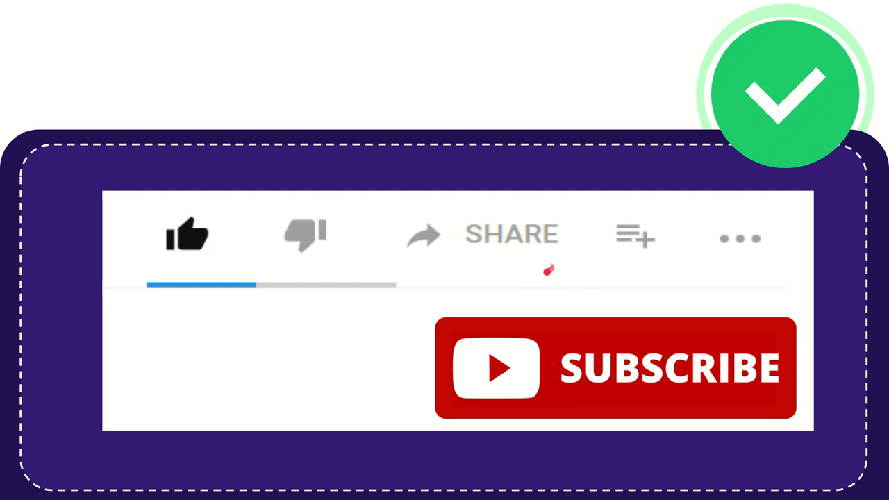
{"action": "mouse_move", "coordinate": [591, 257]}
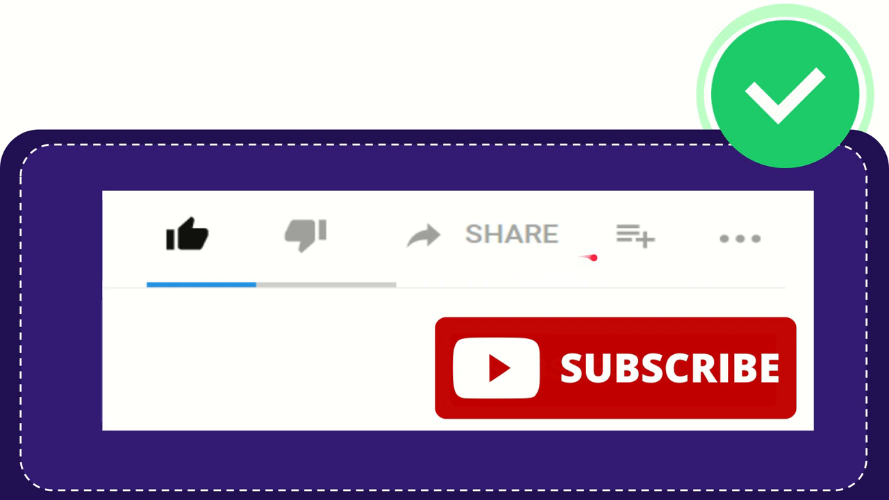
{"action": "mouse_move", "coordinate": [546, 275]}
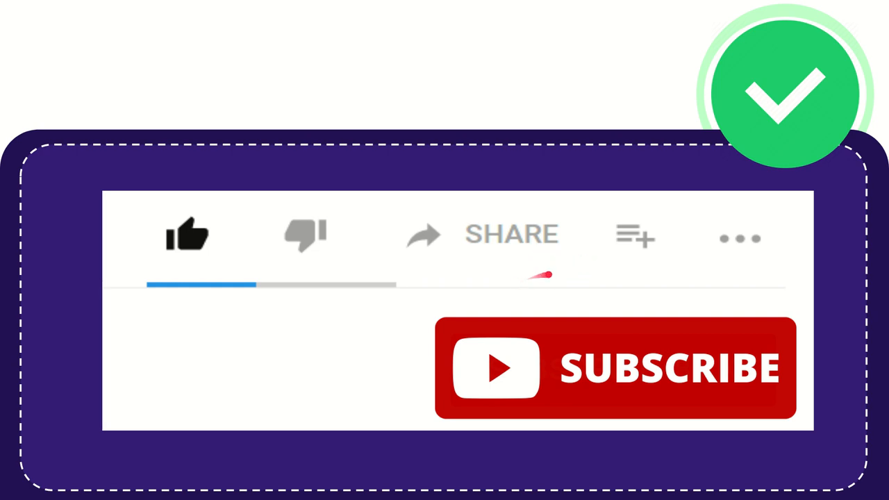